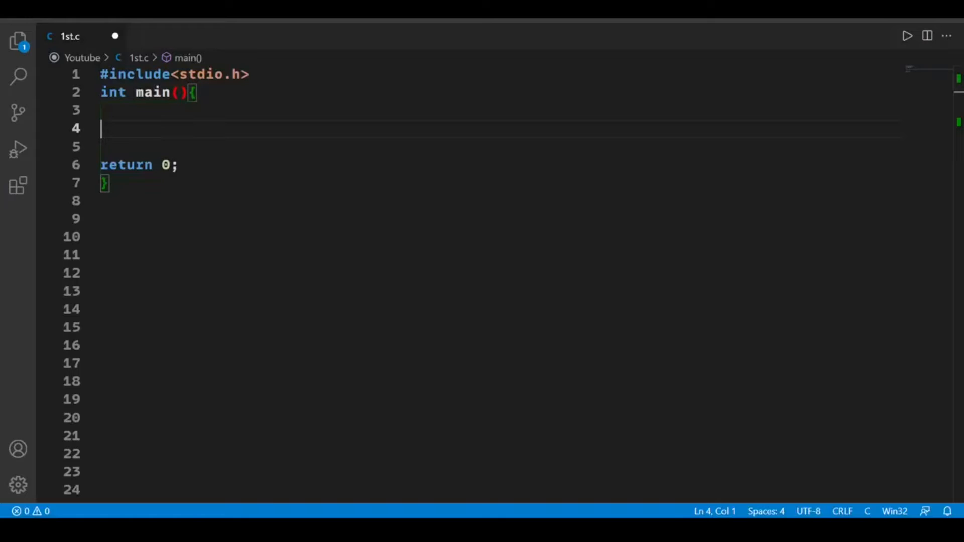
# Declare char ch and char pass[20] in main and add the conio.h include
pyautogui.write('char ch')
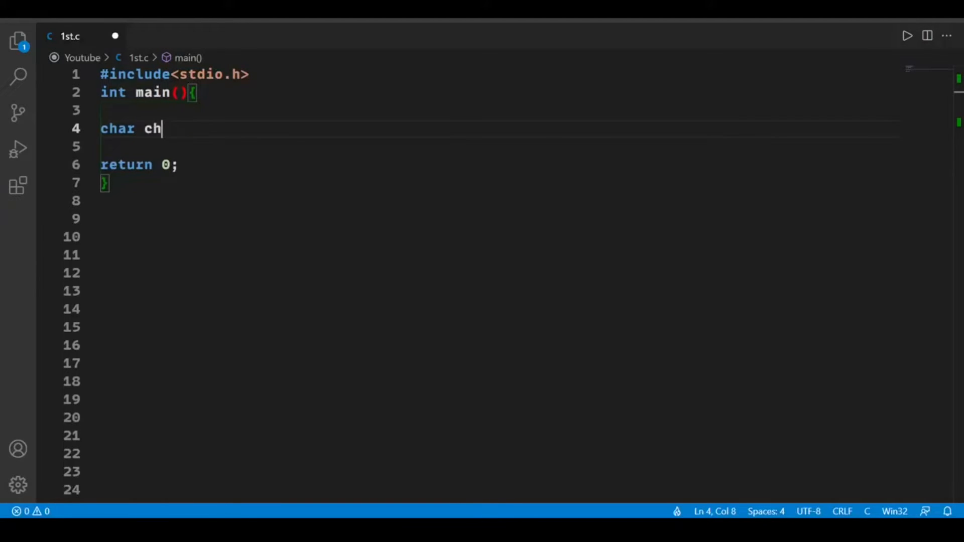
pyautogui.write(';')
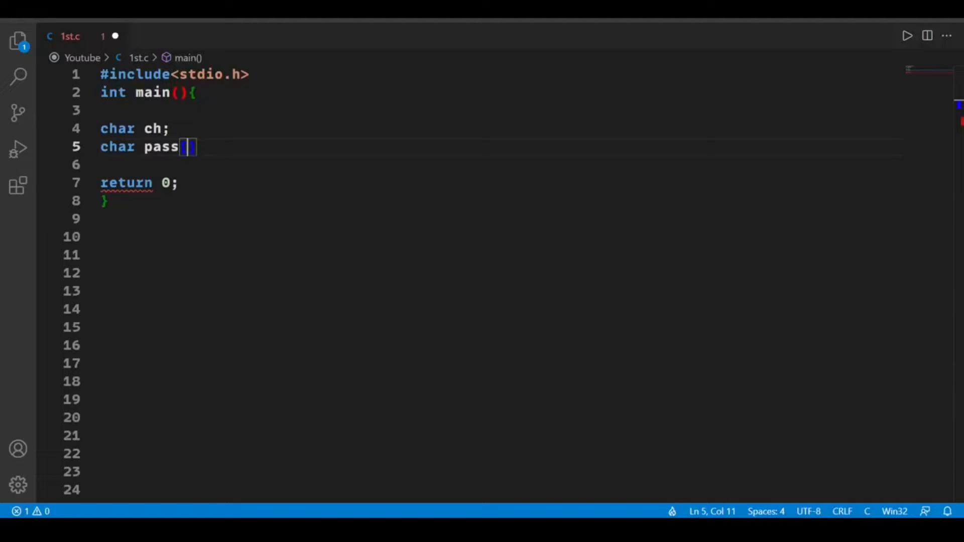
pyautogui.write('20];')
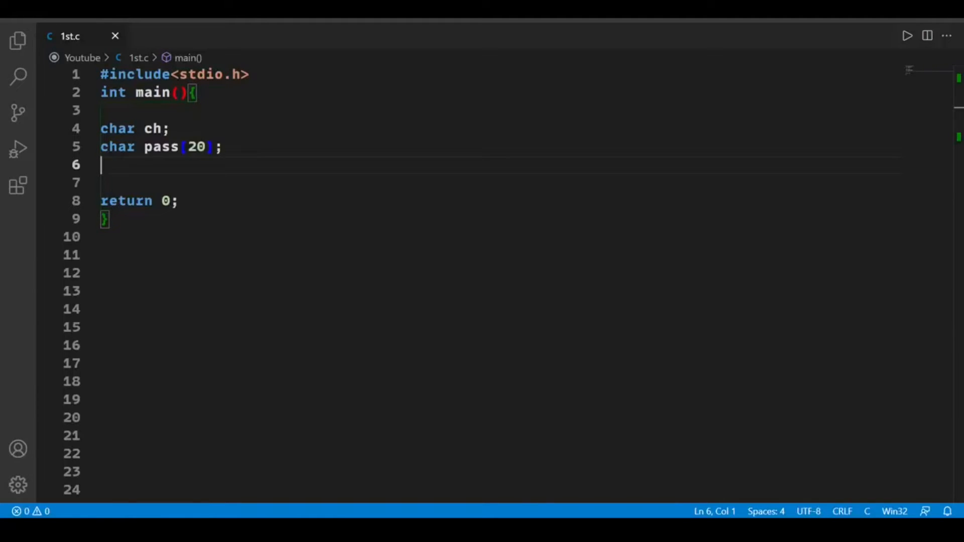
pyautogui.write('#include<stdio.h>')
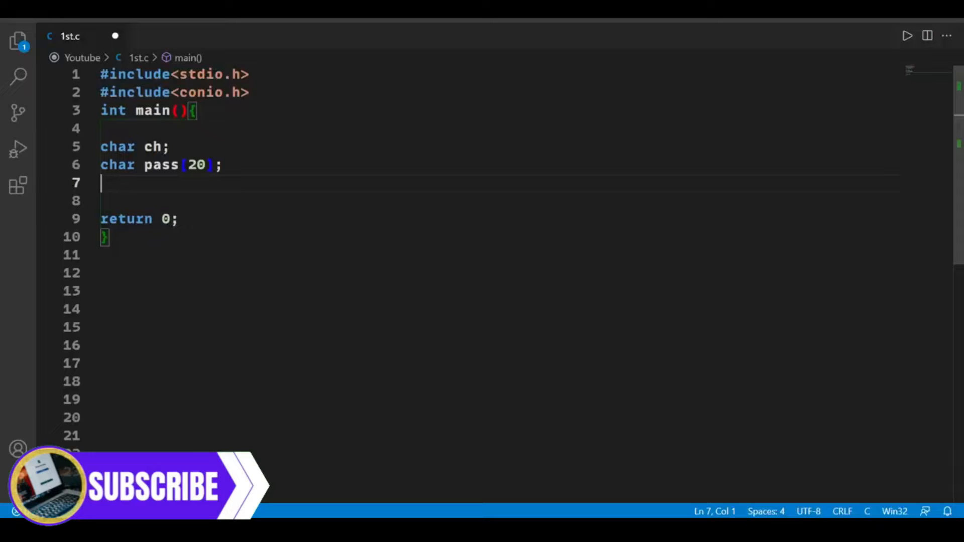
# Read a key with ch=getch(); and when ch==13 set pass[i]='\0' and break, with an empty else
pyautogui.write('ch=getch(')
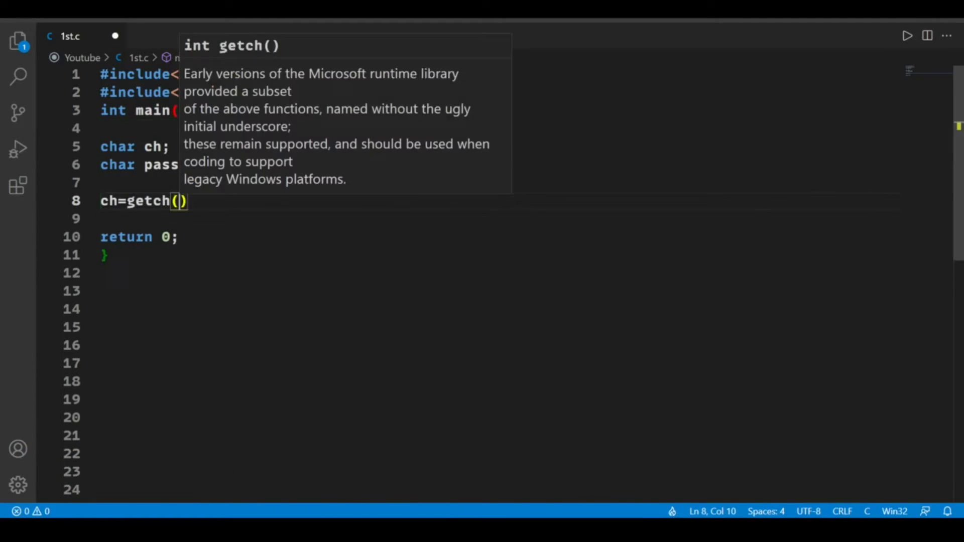
pyautogui.write(';')
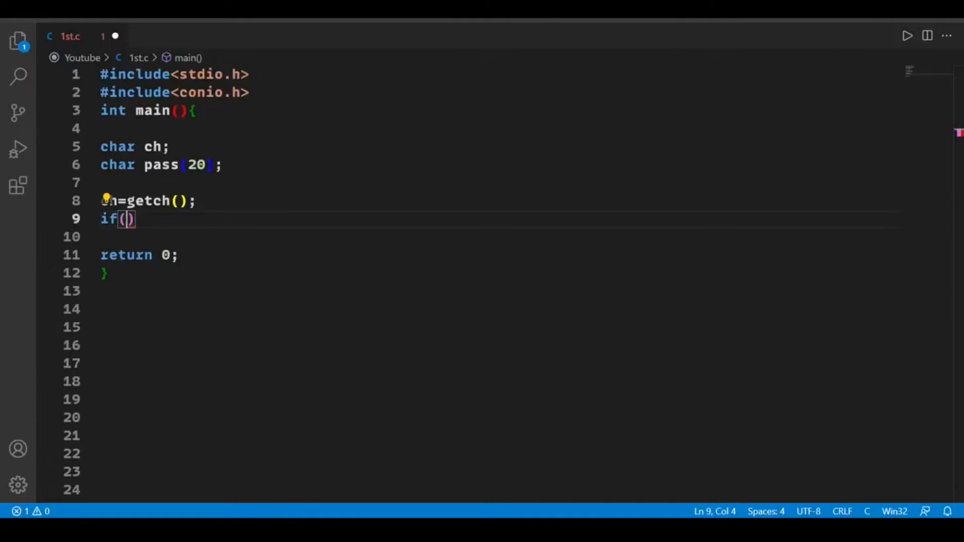
pyautogui.write('ch==13')
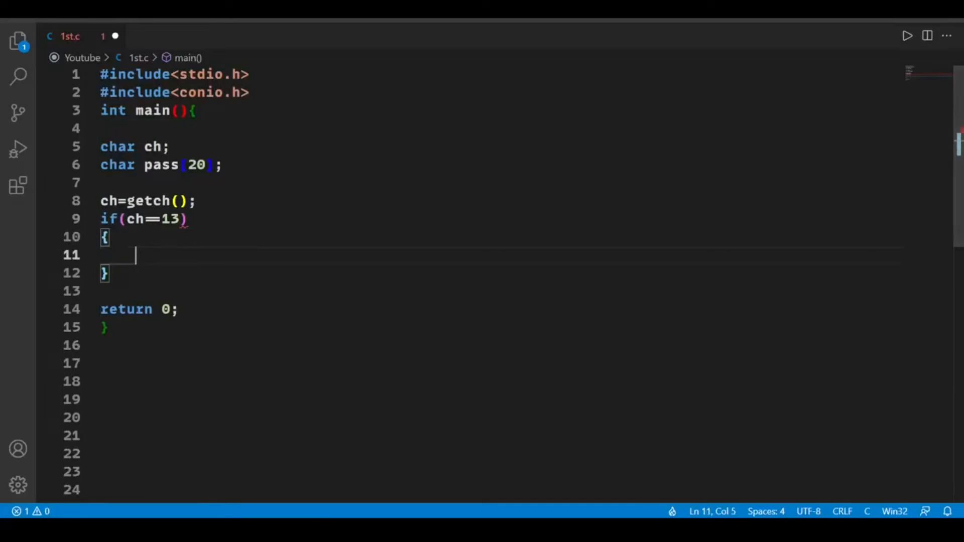
pyautogui.write('break;')
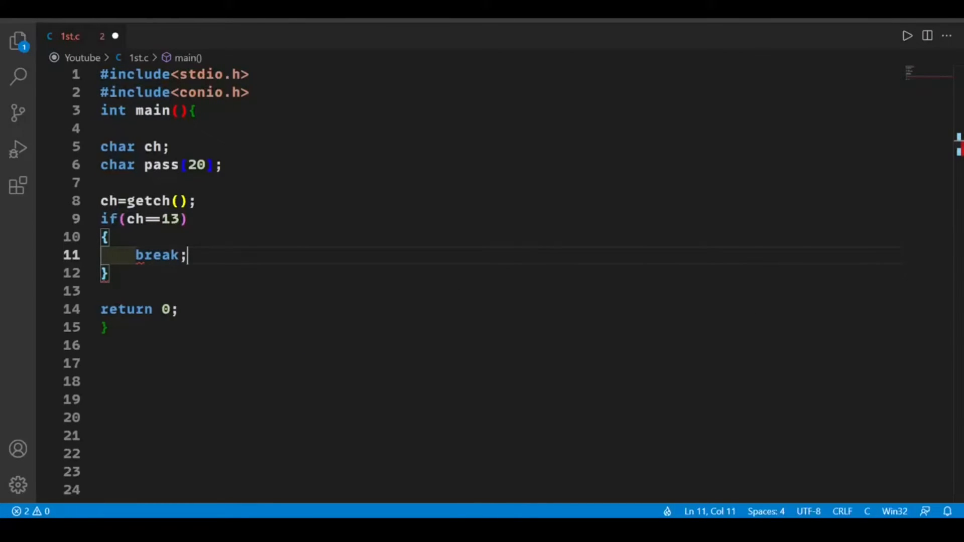
pyautogui.press('Enter')
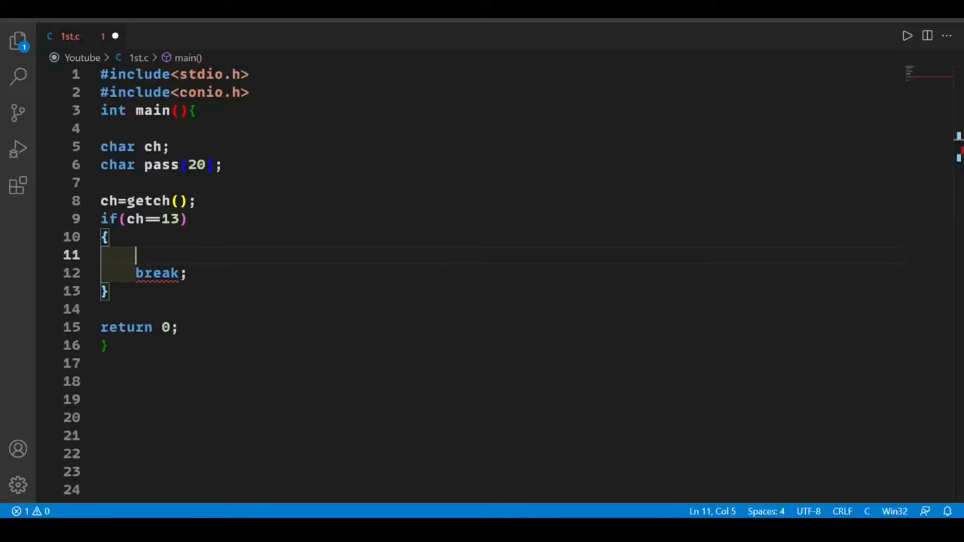
pyautogui.write('pa')
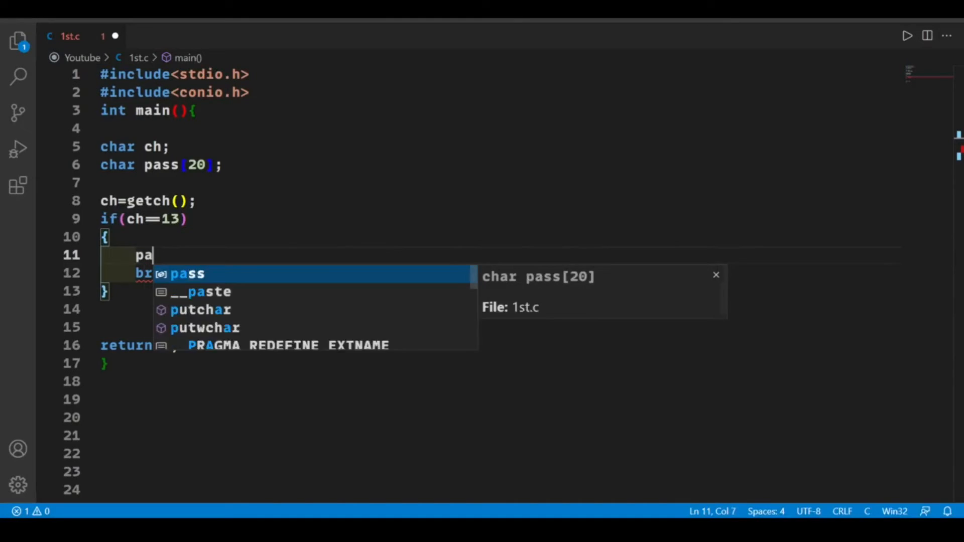
pyautogui.write("ss[i]='\\'")
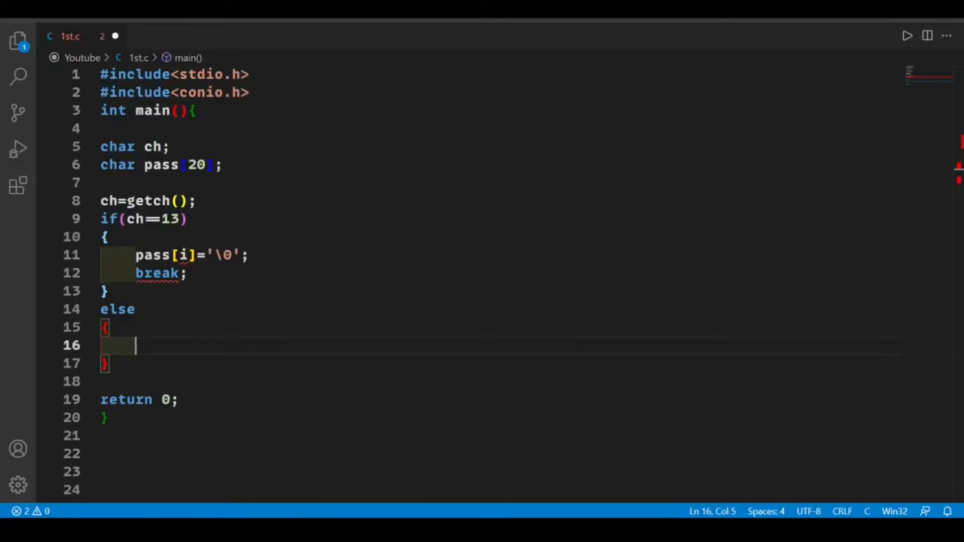
# Declare int i=0 and in the else block store pass[i++]=ch and print an asterisk
pyautogui.write('pass[i++]=ch;')
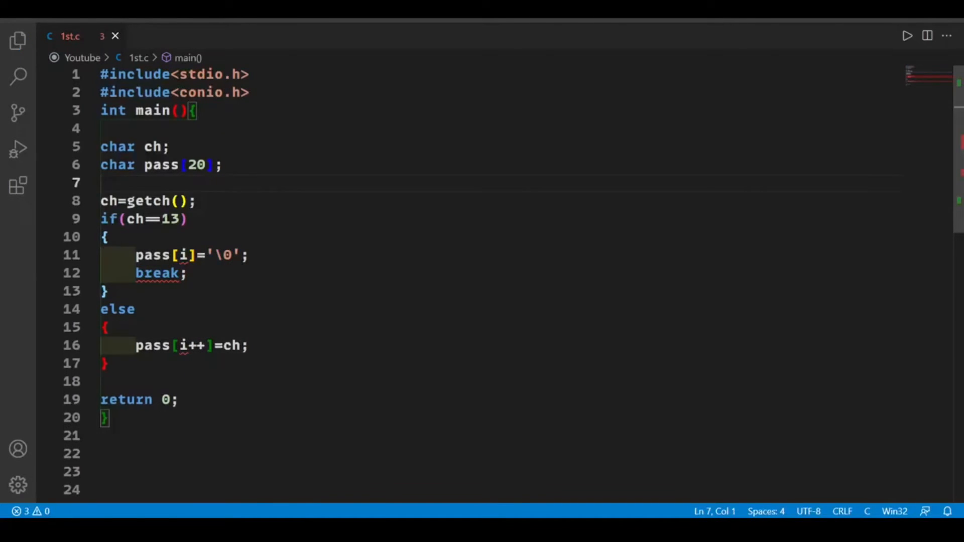
pyautogui.write('int i')
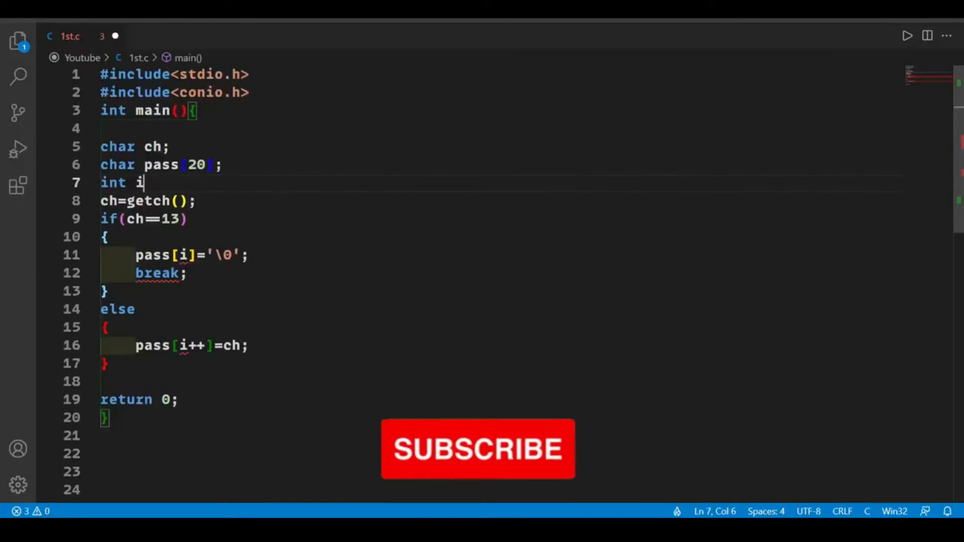
pyautogui.write('=0;')
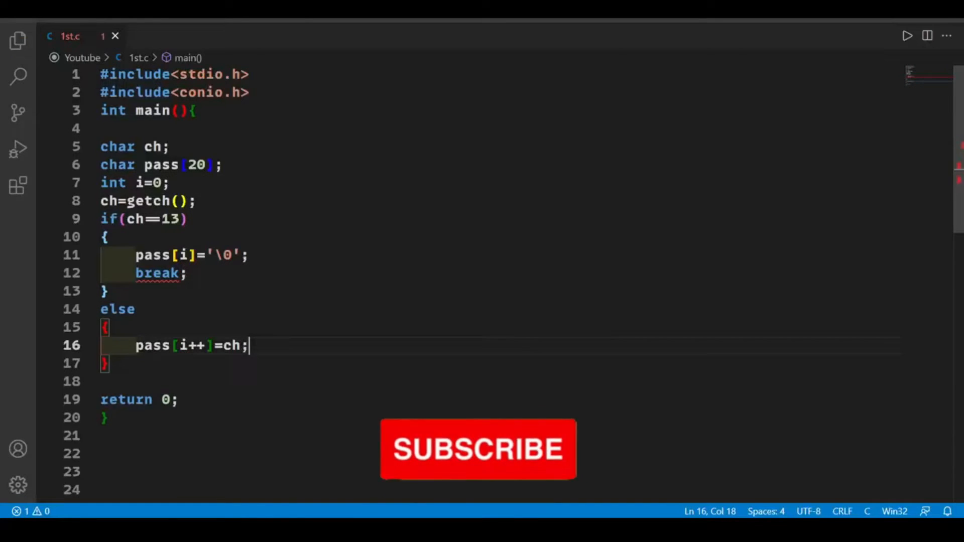
pyautogui.doubleClick(193, 346)
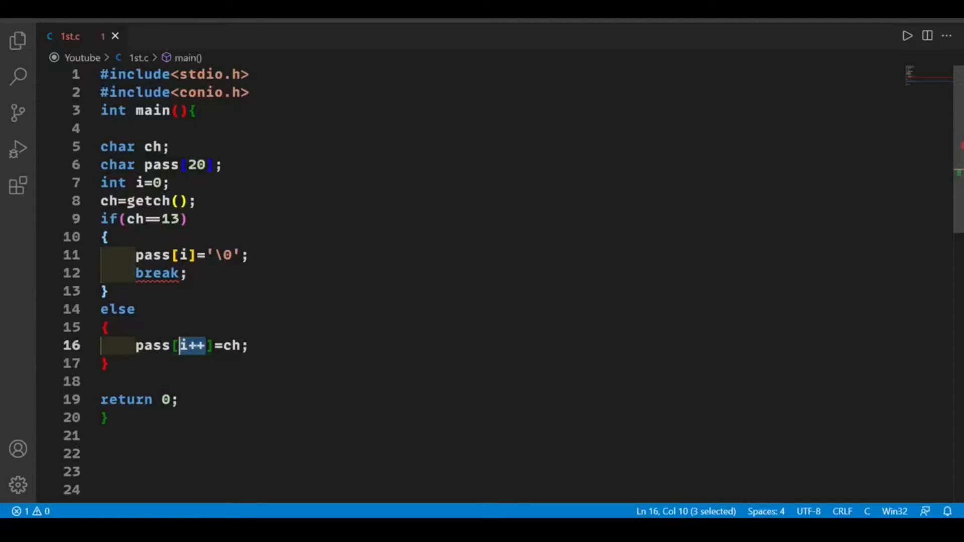
pyautogui.write('printf("*");')
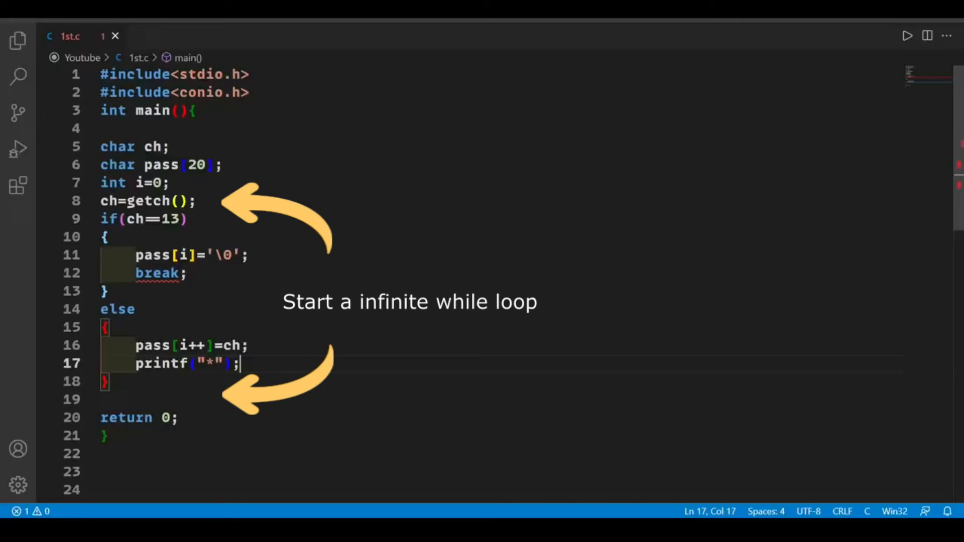
# Print "You Entered : %s" with pass, then begin a FILE declaration line
pyautogui.write('printf("Yo")')
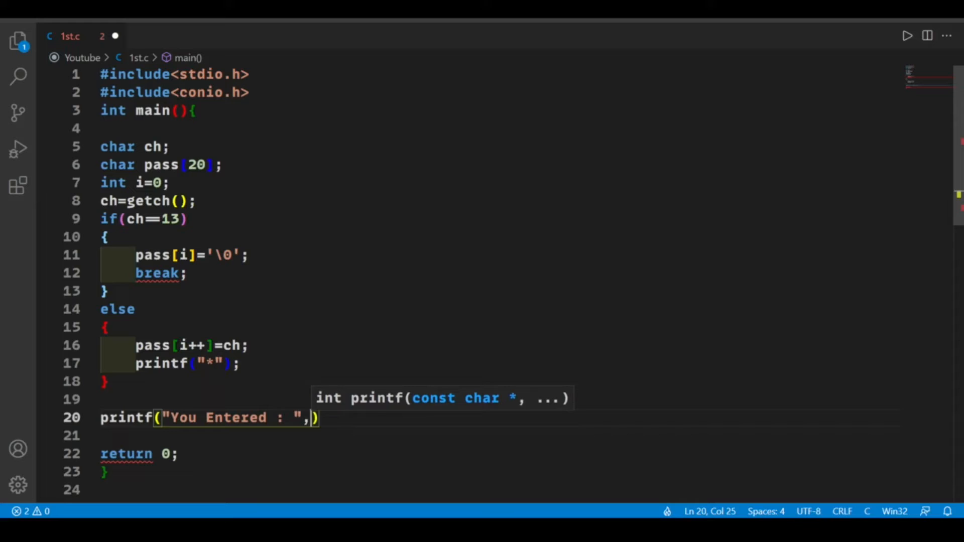
pyautogui.write('pass')
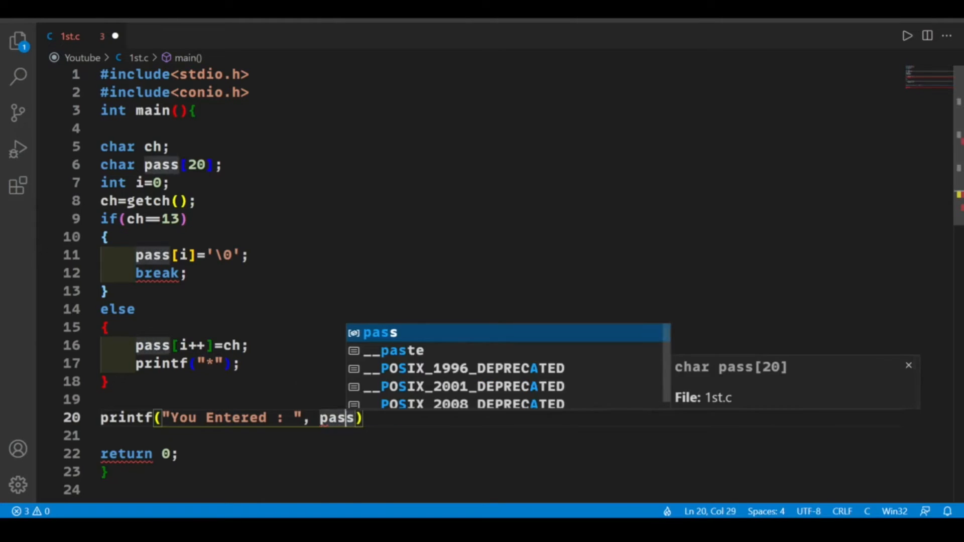
pyautogui.write('%s')
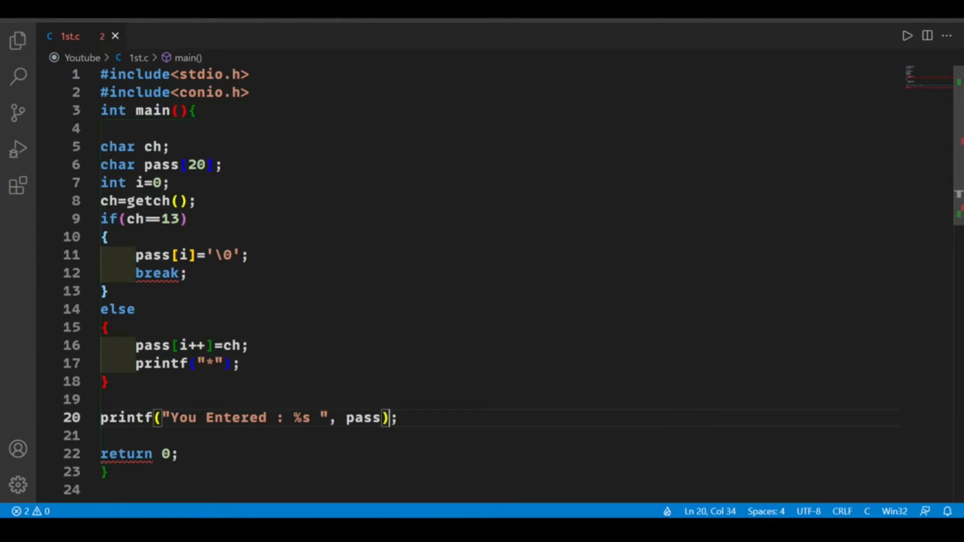
pyautogui.write('FILE')
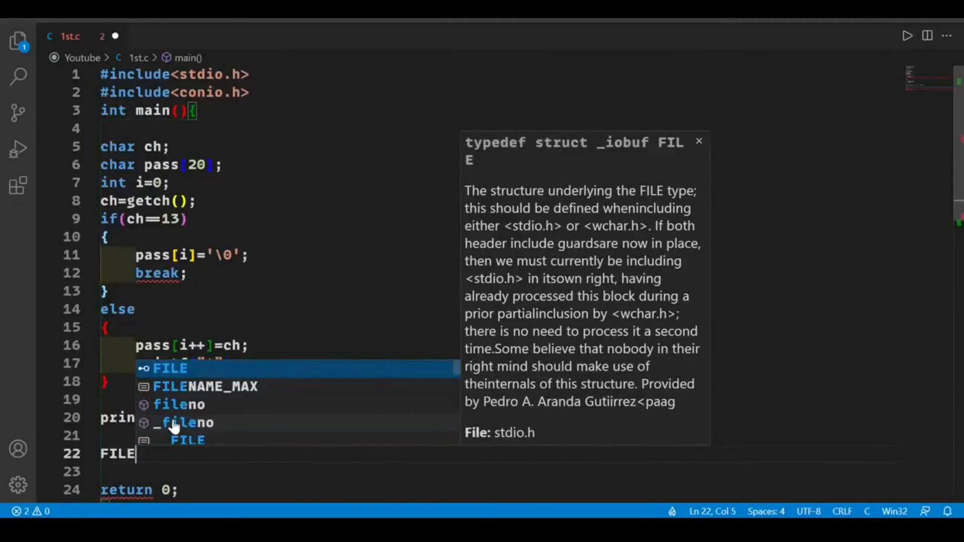
# Declare FILE * ptr and begin ptr=fopen("password.txt" to open the stored password
pyautogui.write('* ptr ;')
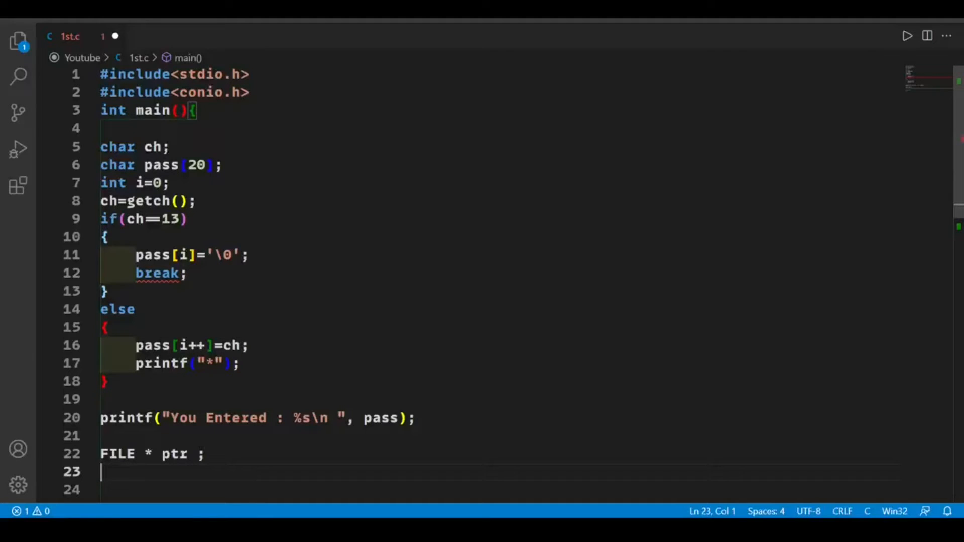
pyautogui.write('ptr=fopen(')
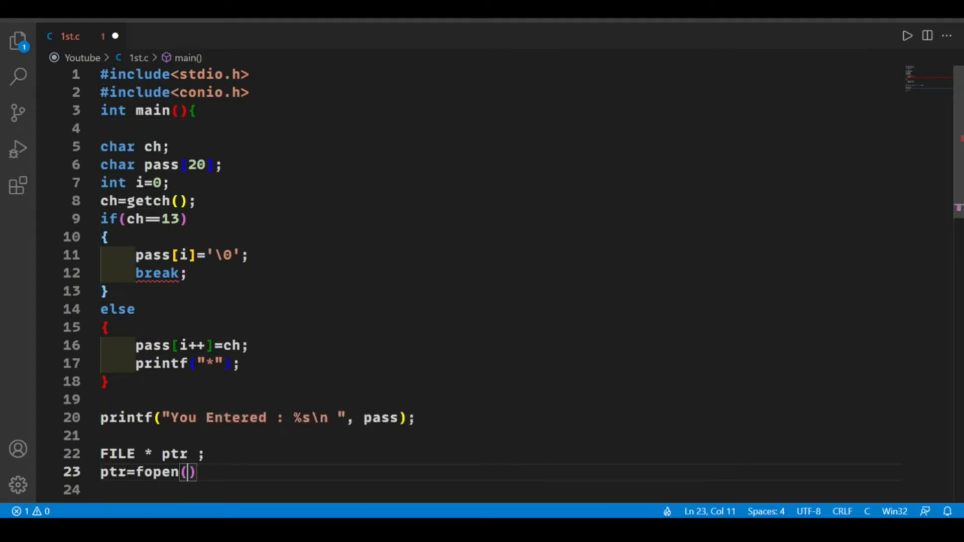
pyautogui.write('"password"')
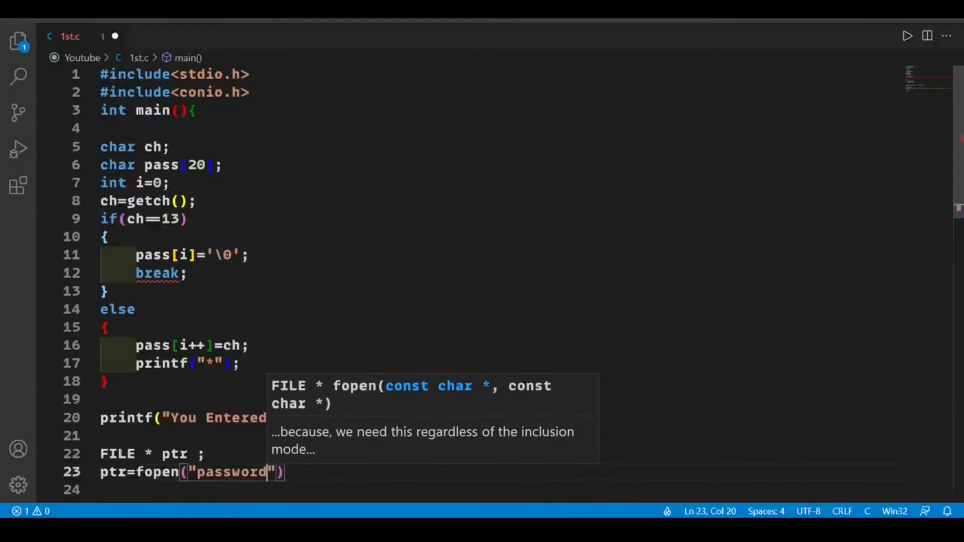
pyautogui.write('.txt')
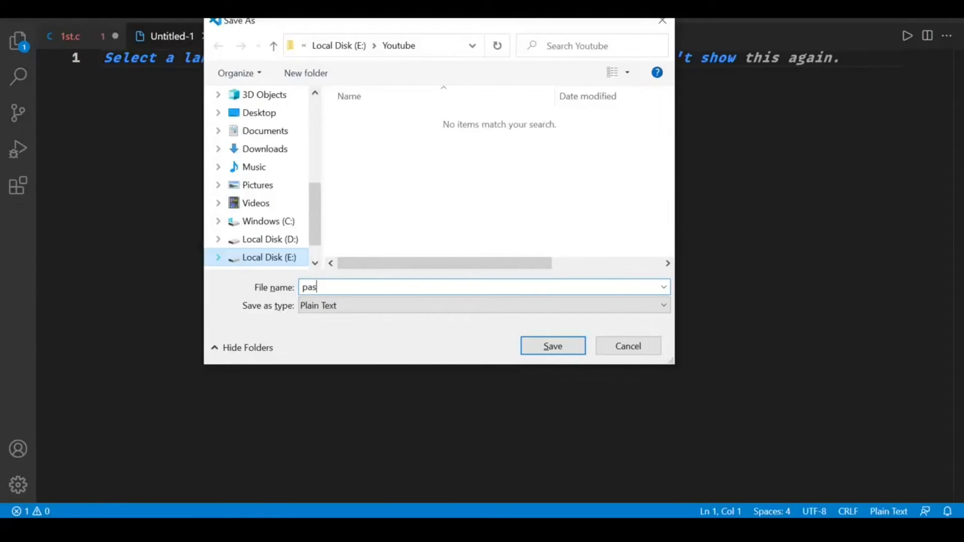
pyautogui.write('sword')
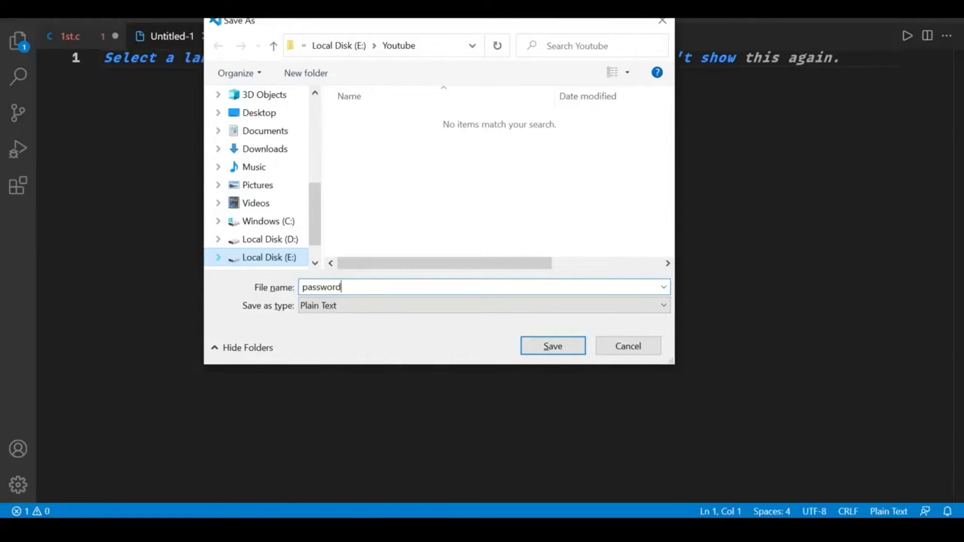
pyautogui.click(551, 345)
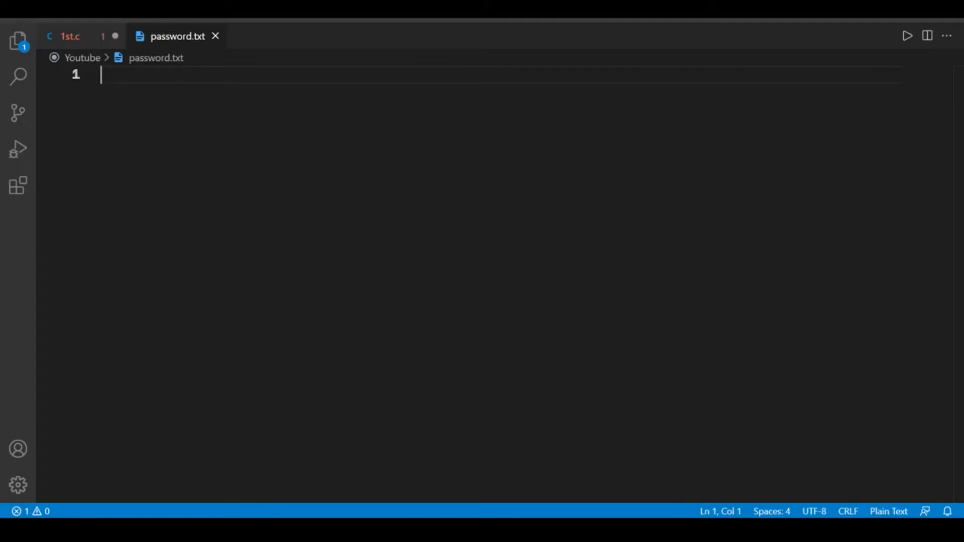
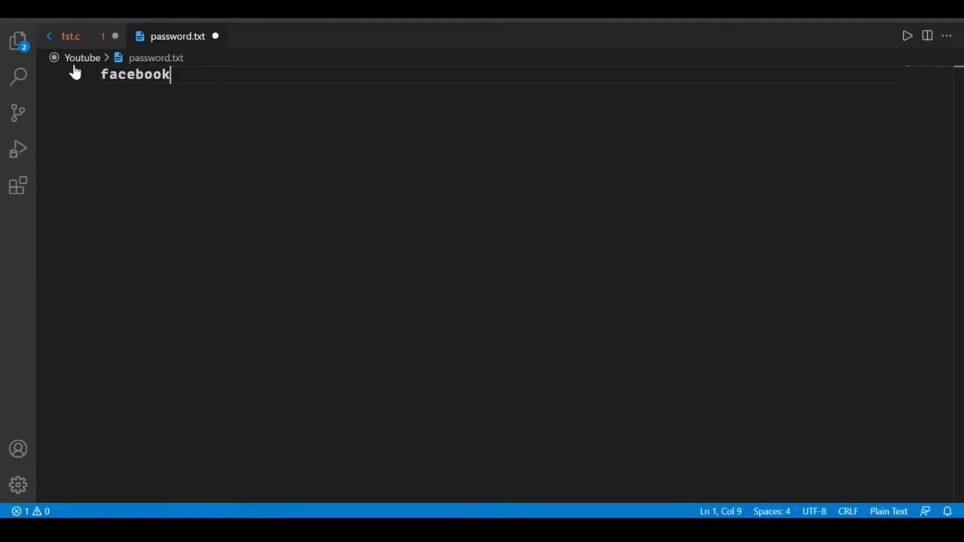
pyautogui.click(70, 36)
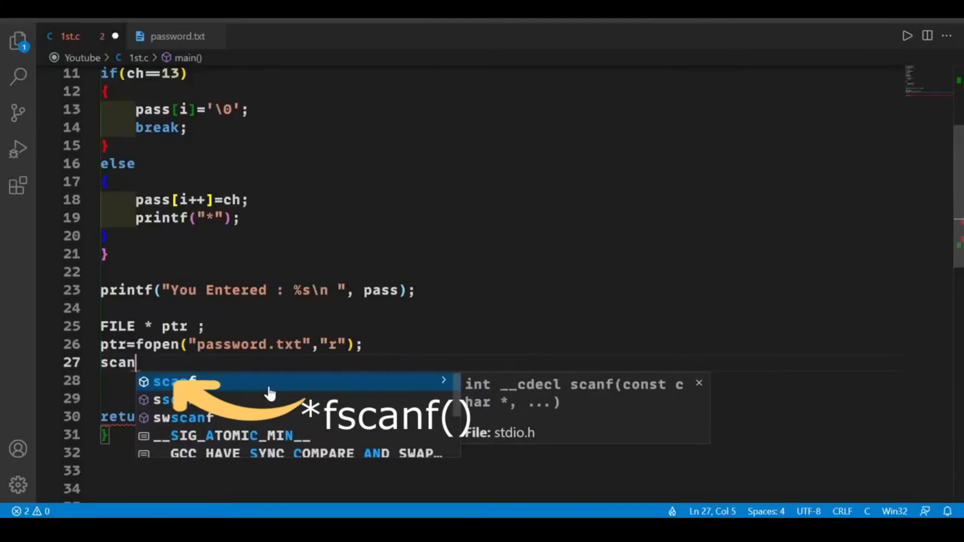
# Declare char saved_pass, read it from ptr with scanf, and add fclose(ptr)
pyautogui.click(175, 382)
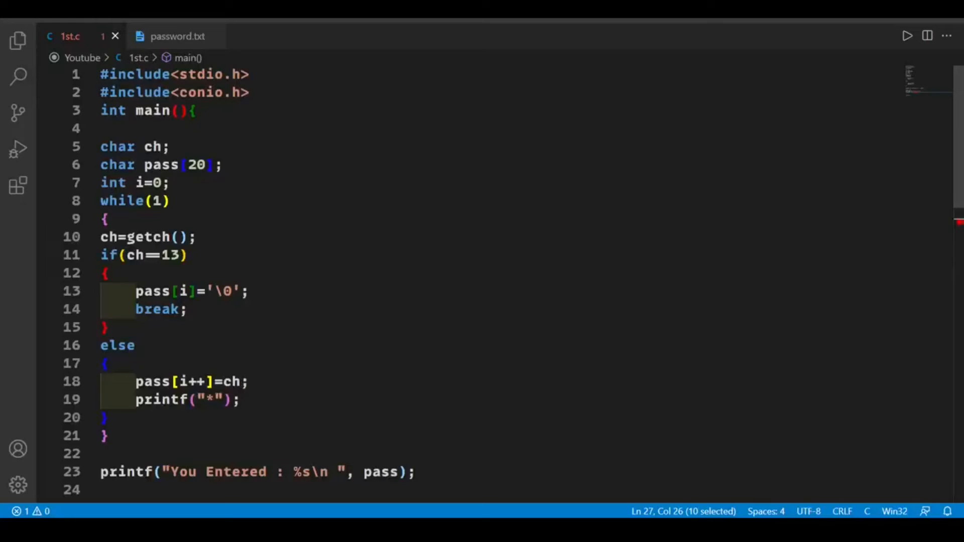
pyautogui.write('char sa')
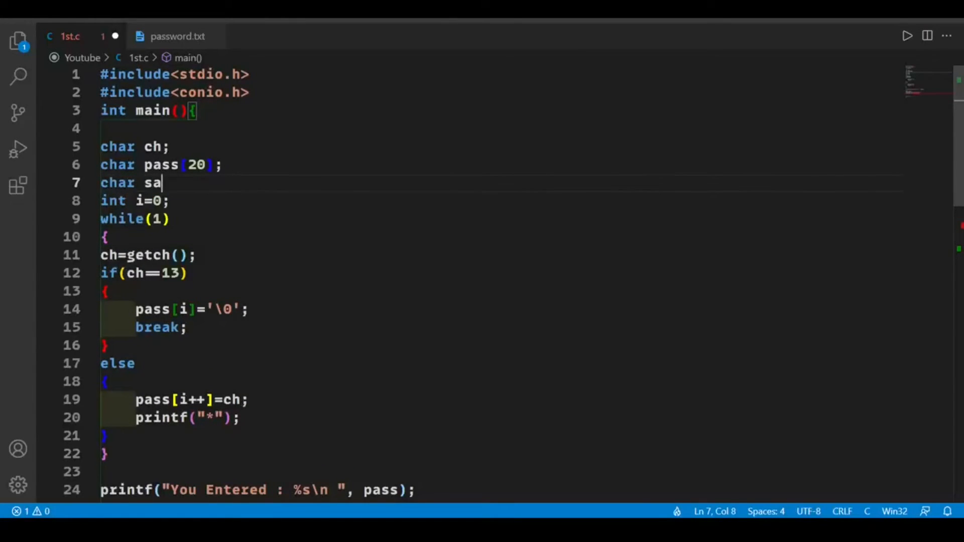
pyautogui.write('ved_pass')
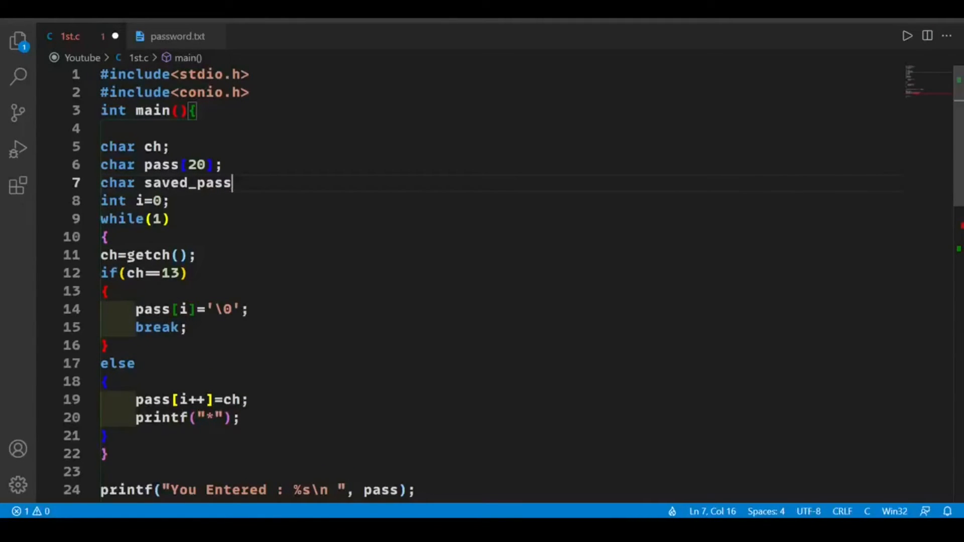
pyautogui.write('fcl')
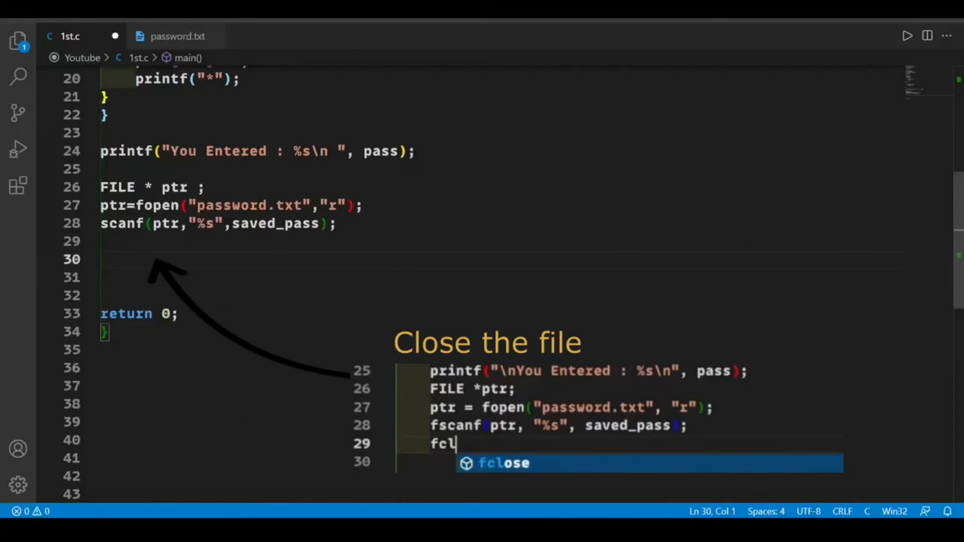
pyautogui.write('close(ptr)')
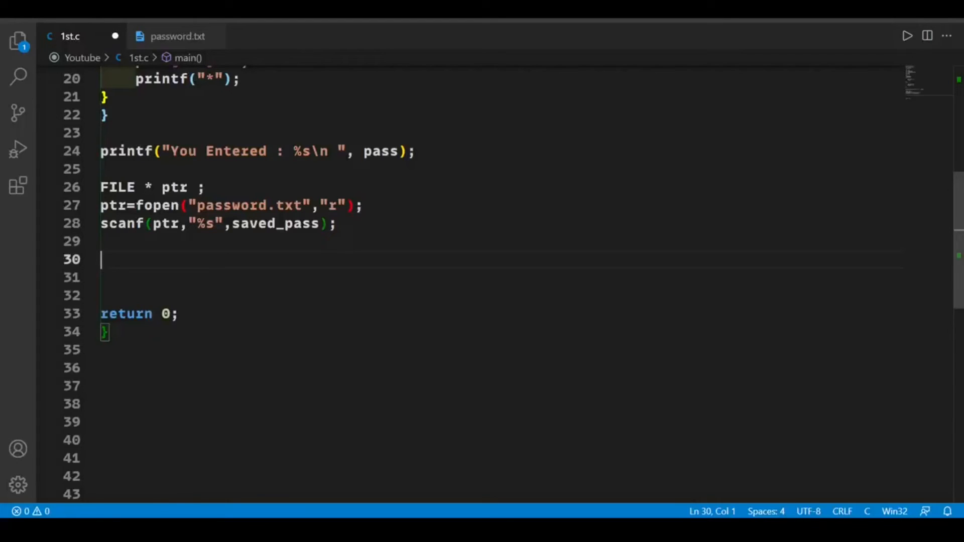
# Store strcmp(pass,saved_pass) in int l and begin the if check
pyautogui.write('int l =st')
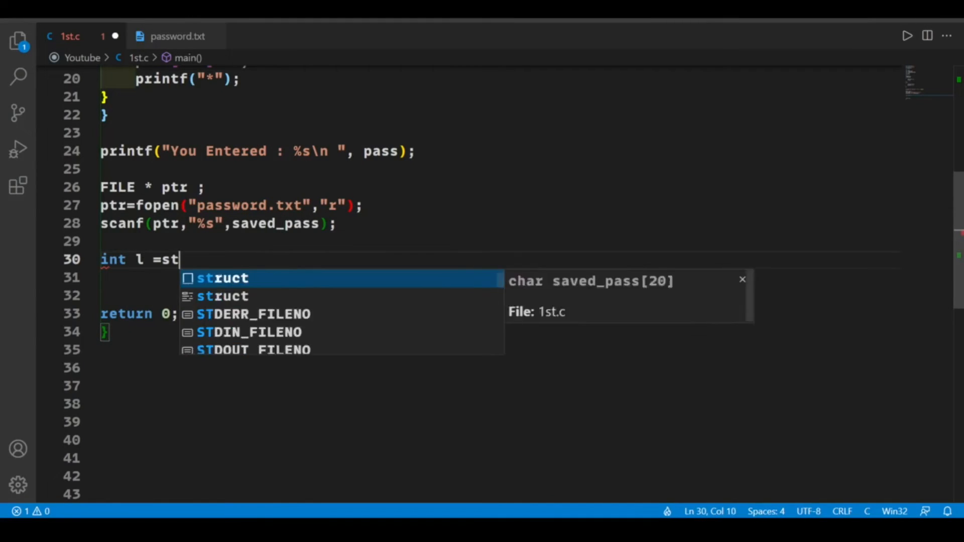
pyautogui.write('rcmp(pass,s')
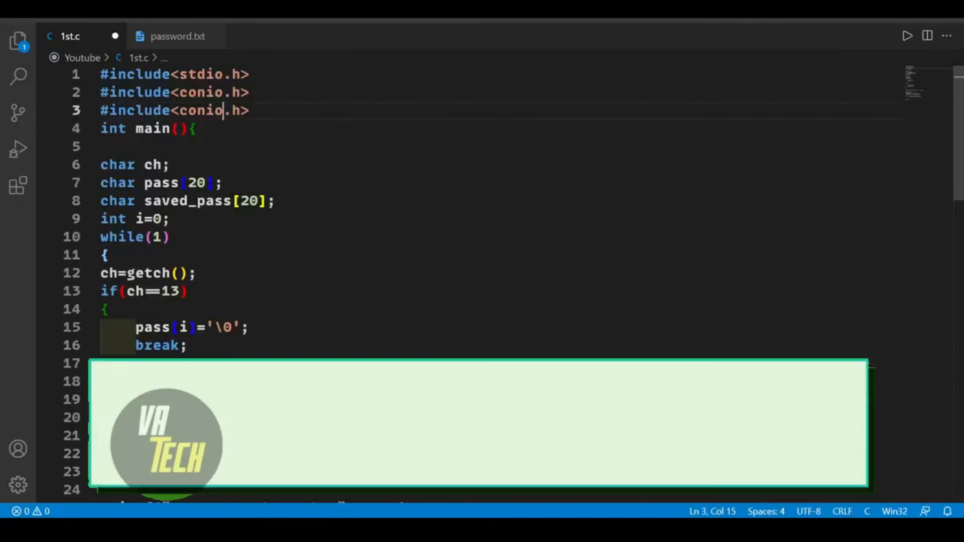
pyautogui.write('if(')
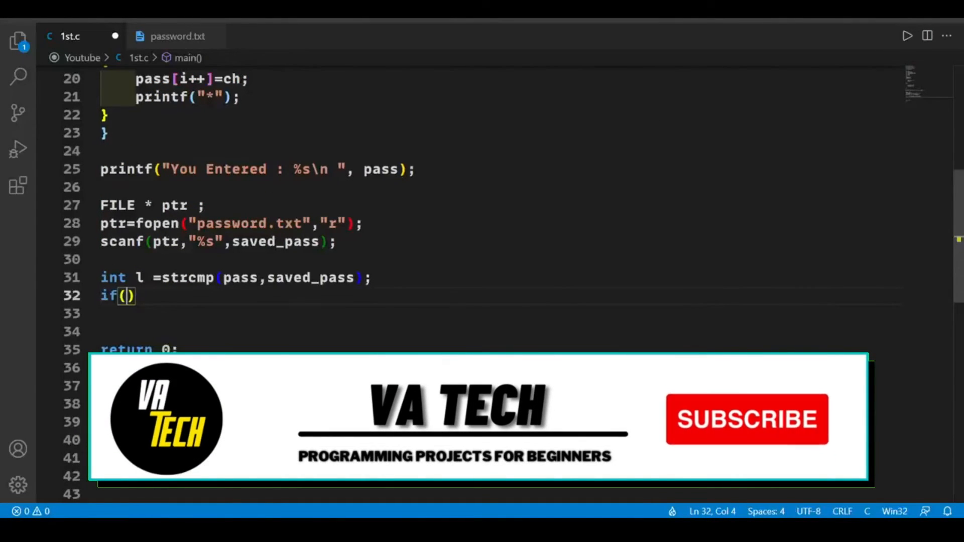
# Print LOGIN SUCCESSFULLY when l==0, otherwise INCORRECT PASSWORD, each with a newline
pyautogui.write('l==0')
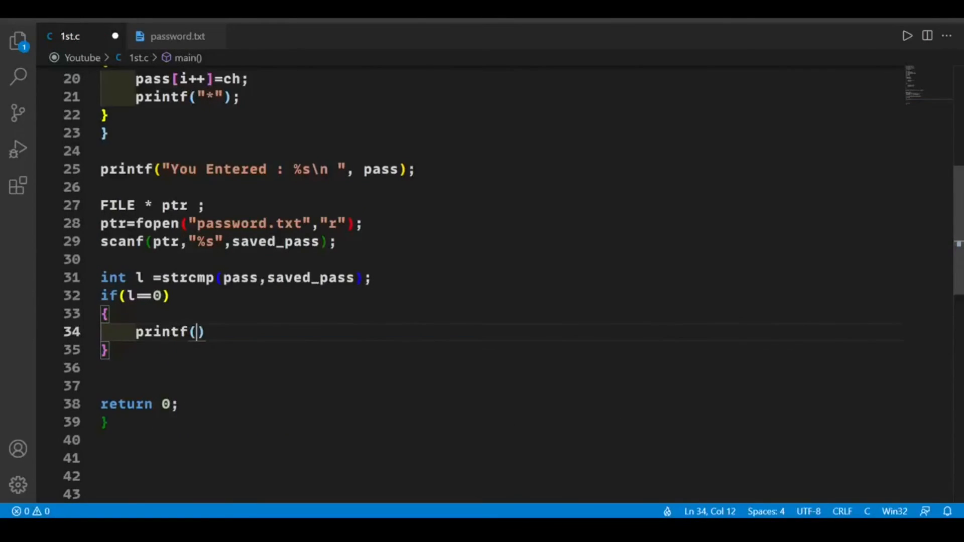
pyautogui.write('"LOGIN SUCCESSFU')
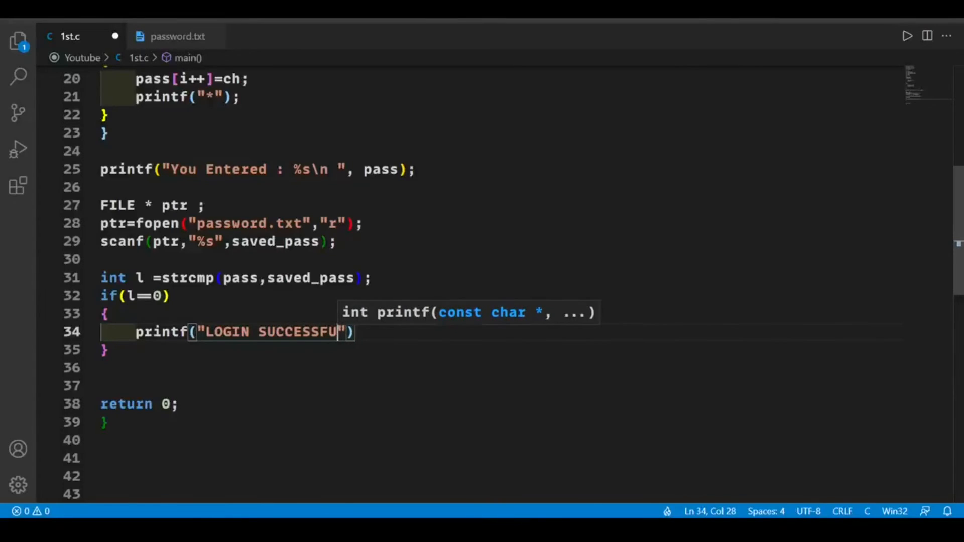
pyautogui.write('LLY')
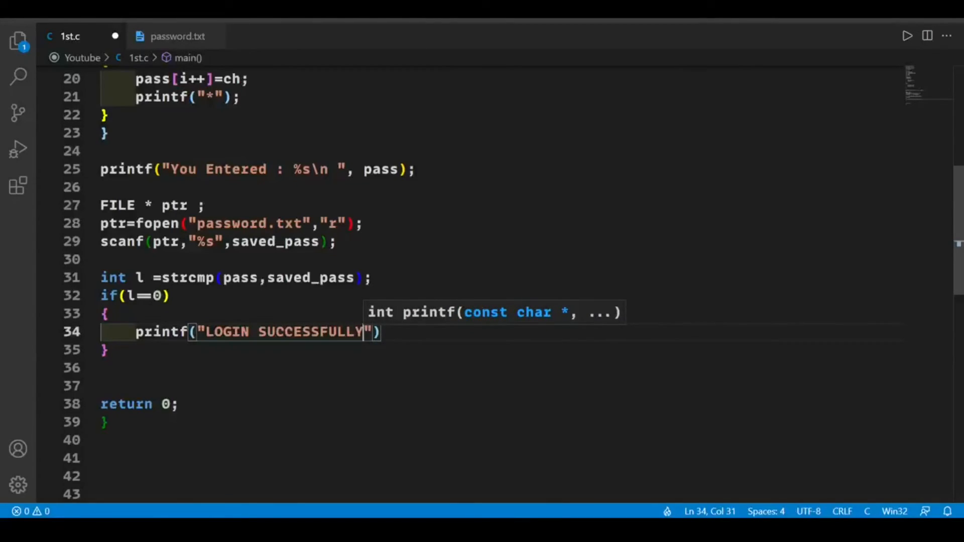
pyautogui.write('\\n')
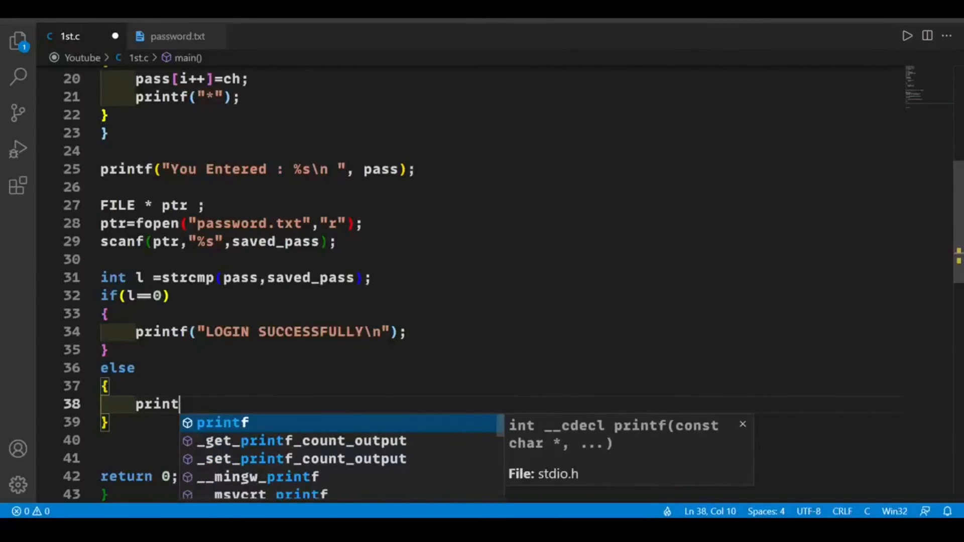
pyautogui.write('f("INCO"')
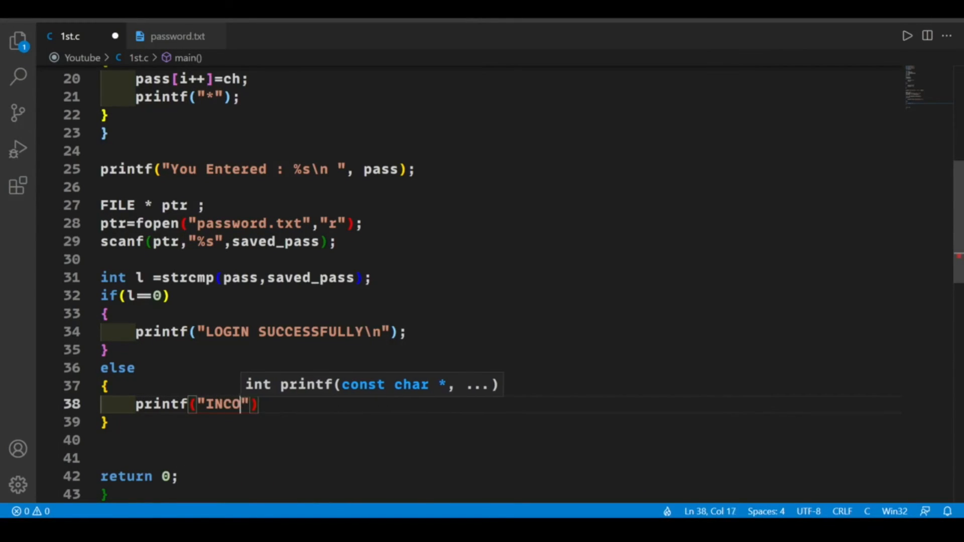
pyautogui.write('RRECT PAS')
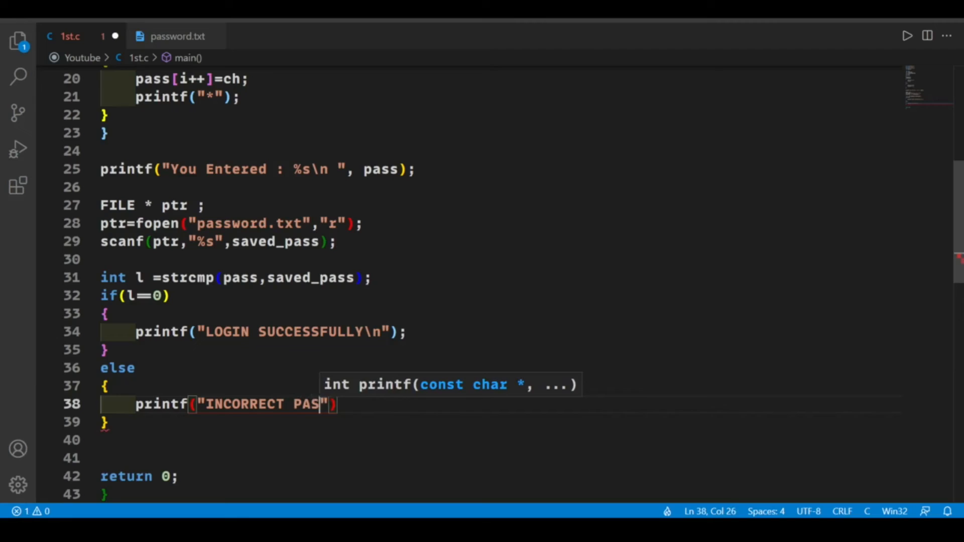
pyautogui.write('SWORD\\n')
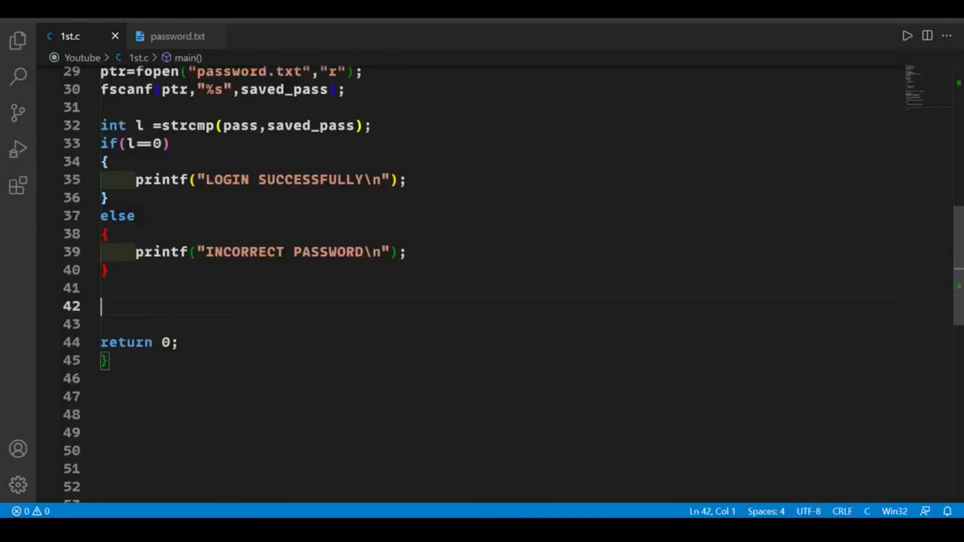
# Add goto start; in the else branch and printf the saved password %s before comparing
pyautogui.write('goto start ;')
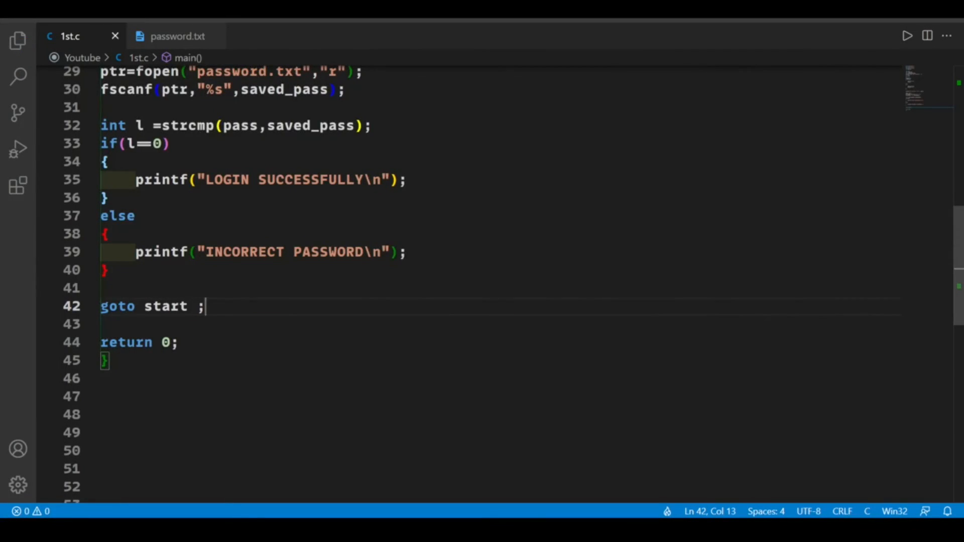
pyautogui.write('st')
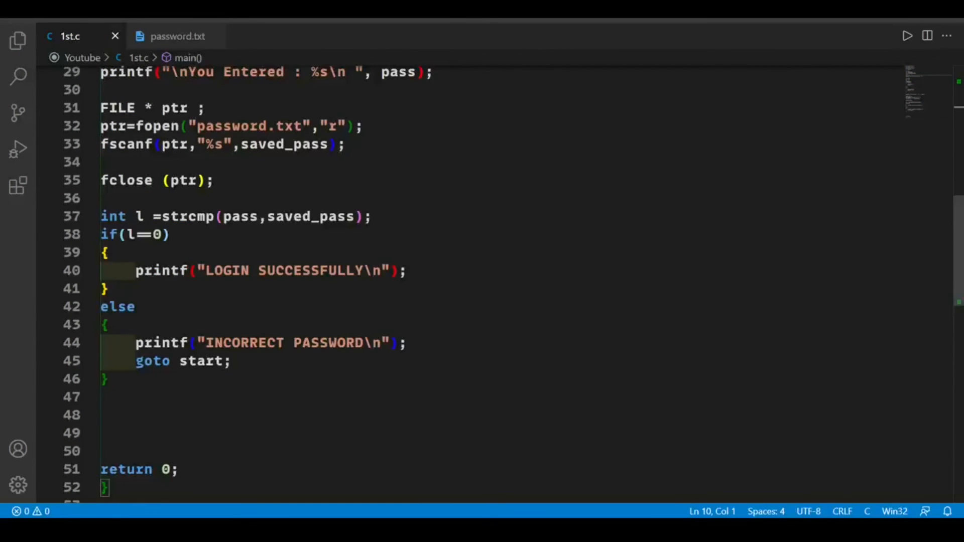
pyautogui.write('printf("Saved passwo"')
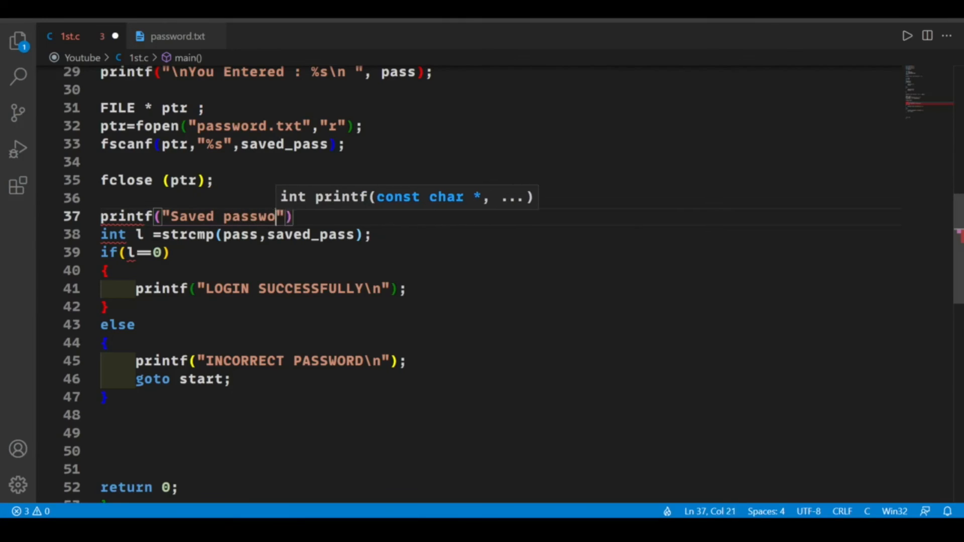
pyautogui.write('rd %s ",saved_pass')
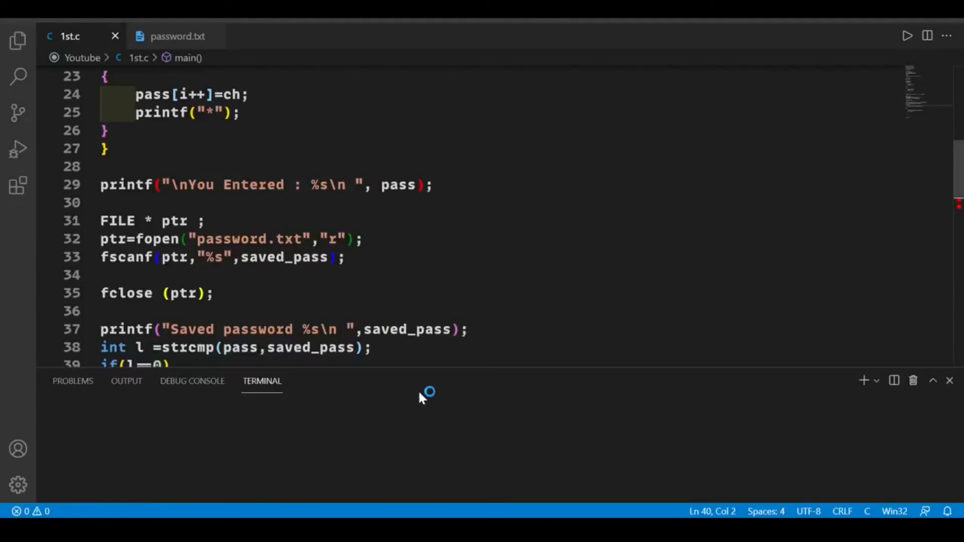
# Run 1st.c and enter a wrong four-character password to get INCORRECT PASSWORD and a new prompt
pyautogui.click(906, 35)
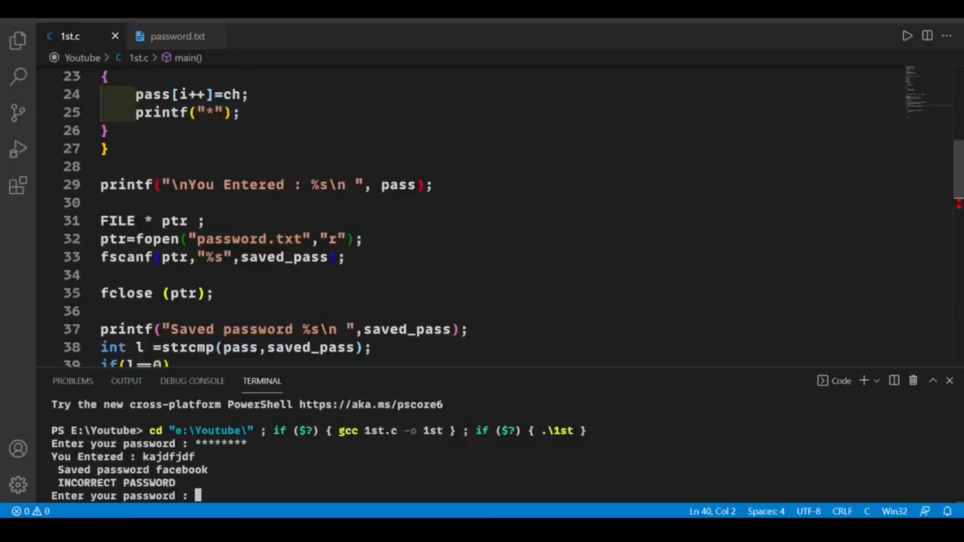
pyautogui.write('****')
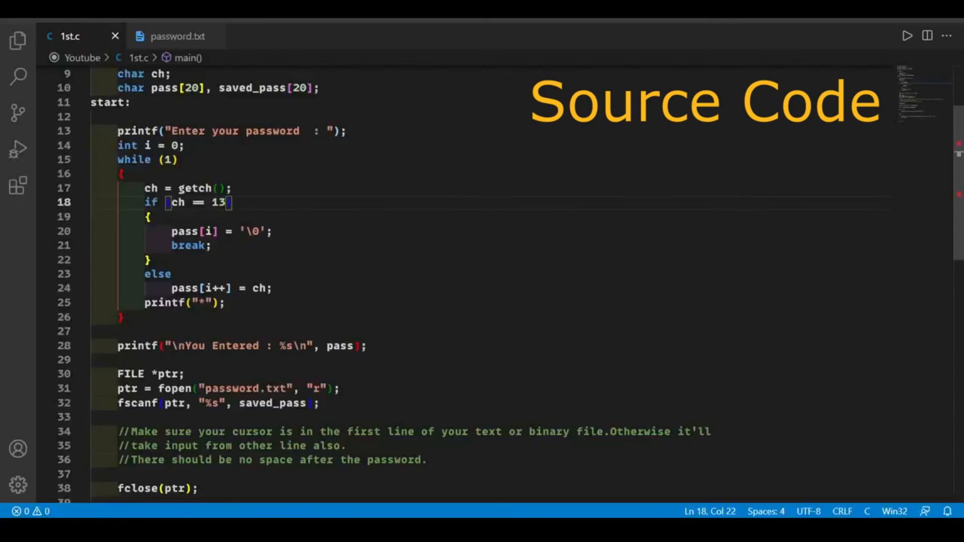
# Scroll down through 1st.c to the retry message, goto start and return 0
pyautogui.scroll(-3)
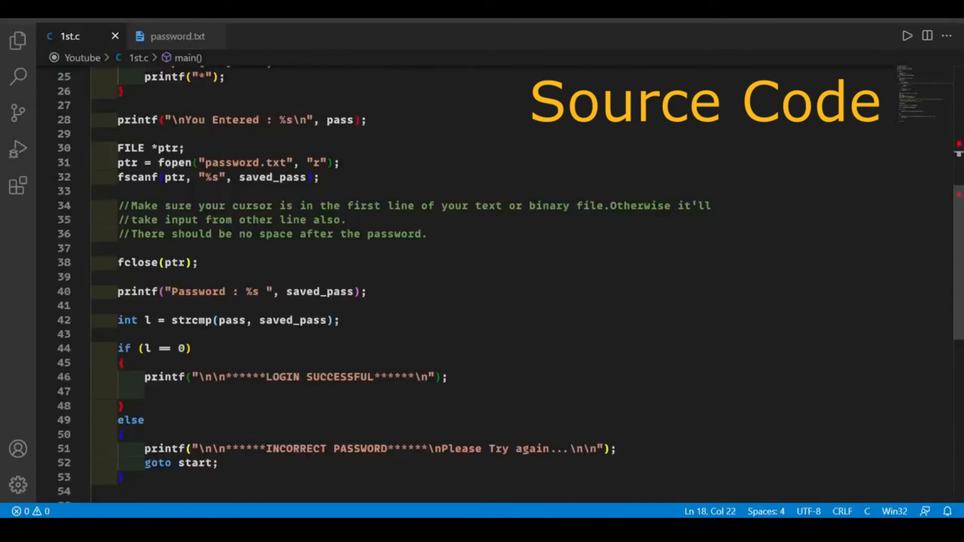
pyautogui.scroll(-3)
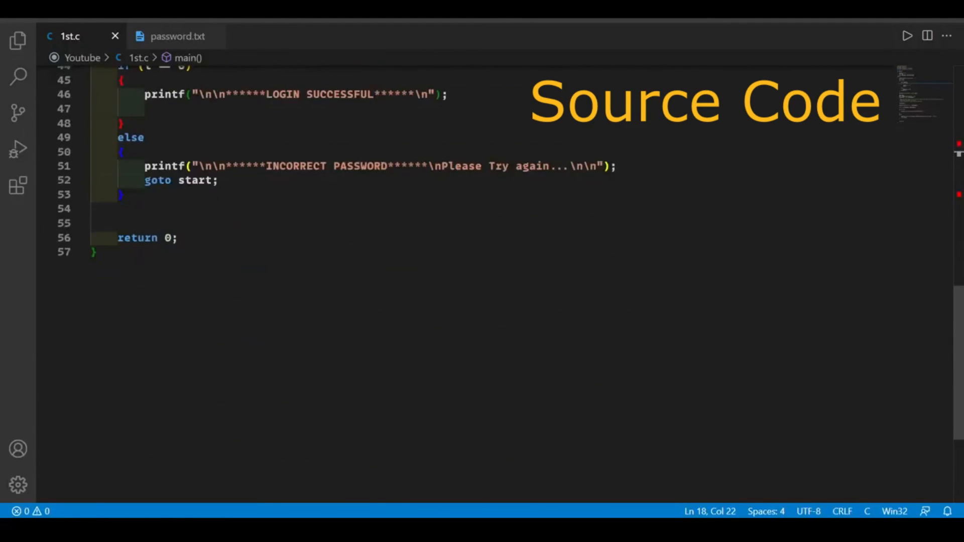